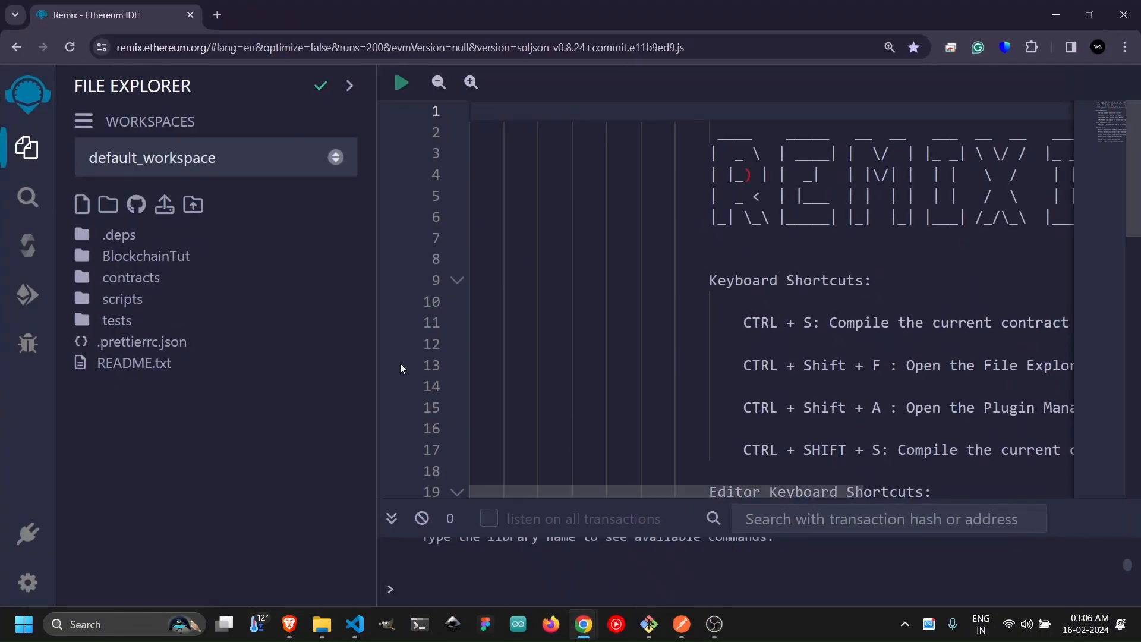
Write the comment // People (name, age, balance) inside the Structures contract.
{"action": "left_click", "coordinate": [146, 256]}
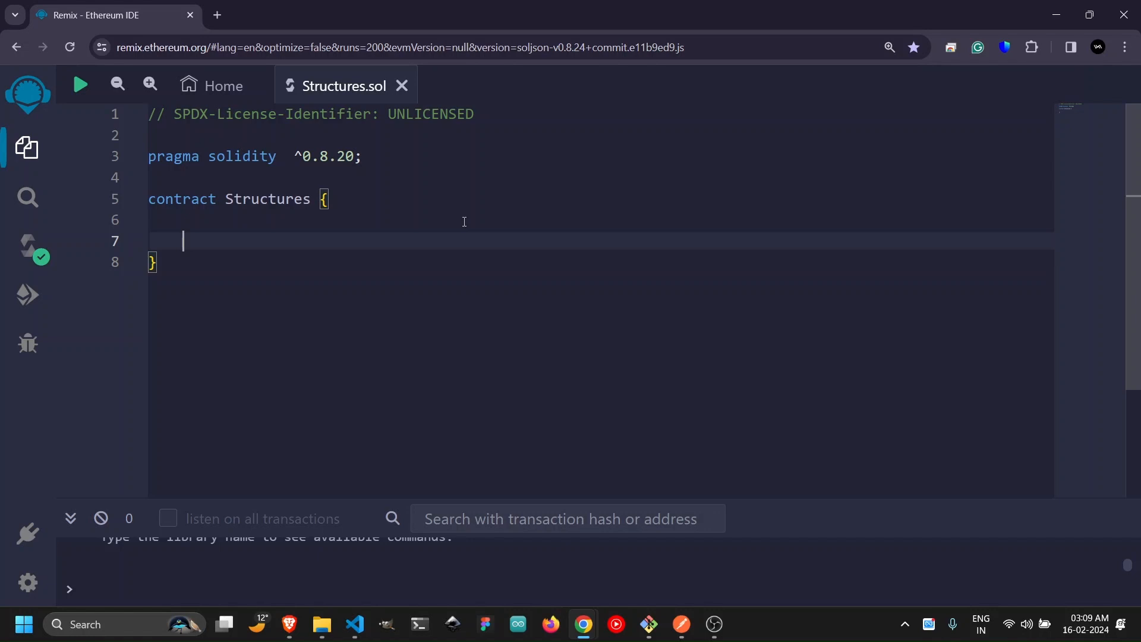
{"action": "type", "text": "// People (name, age, balance)"}
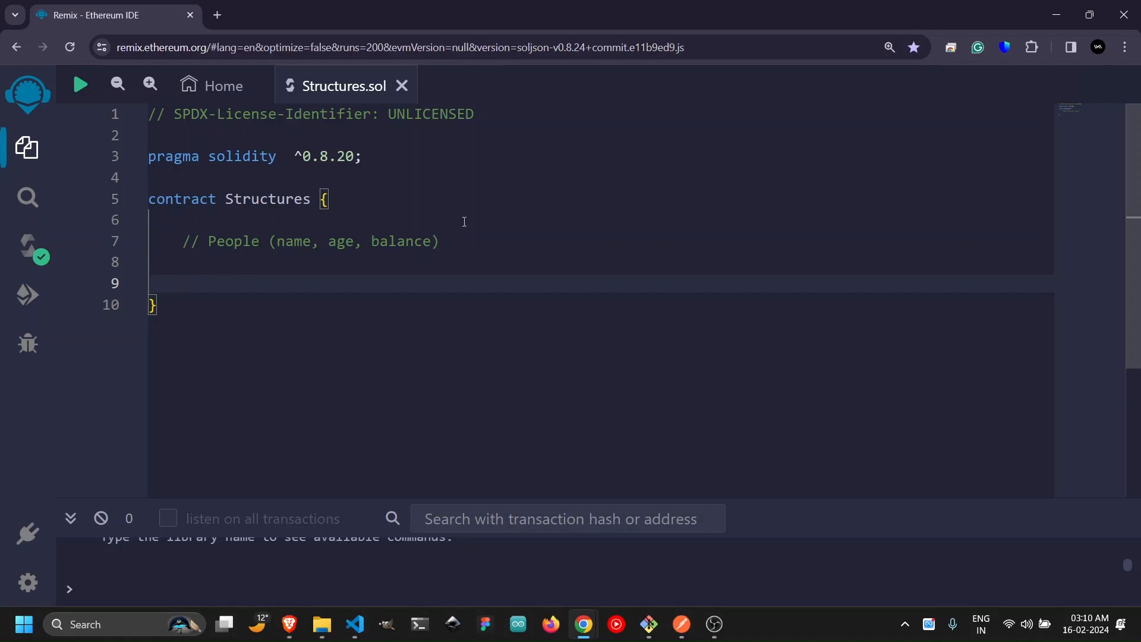
Declare string memory name1; below the People comment, flagged as an error.
{"action": "type", "text": "string memory name1;"}
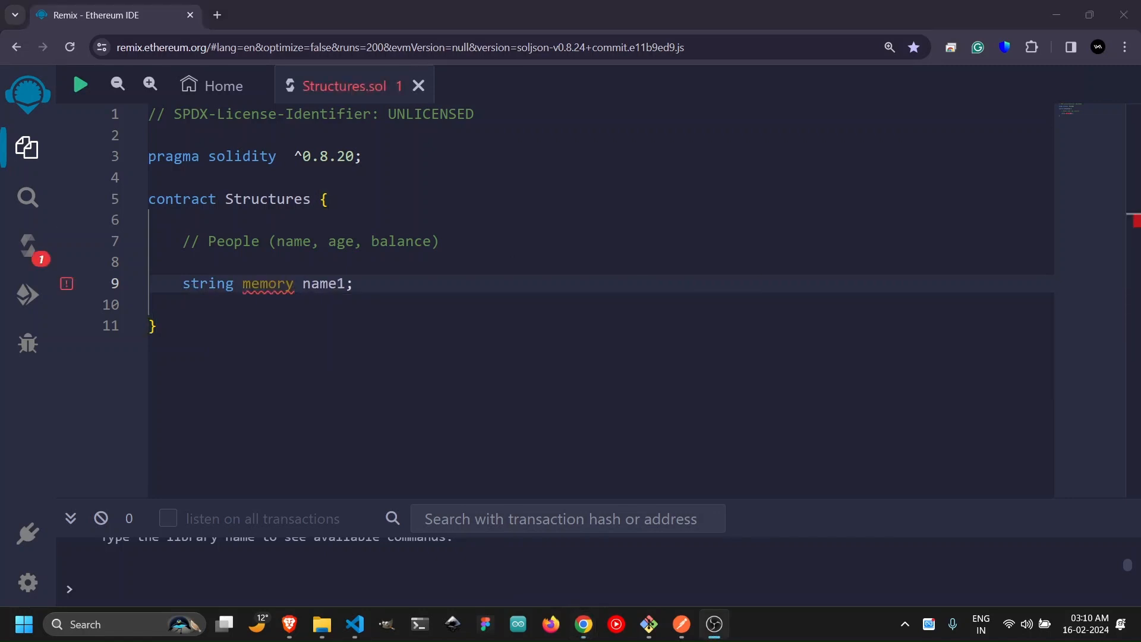
{"action": "mouse_move", "coordinate": [266, 283]}
{"action": "type", "text": "person1.name = _name;"}
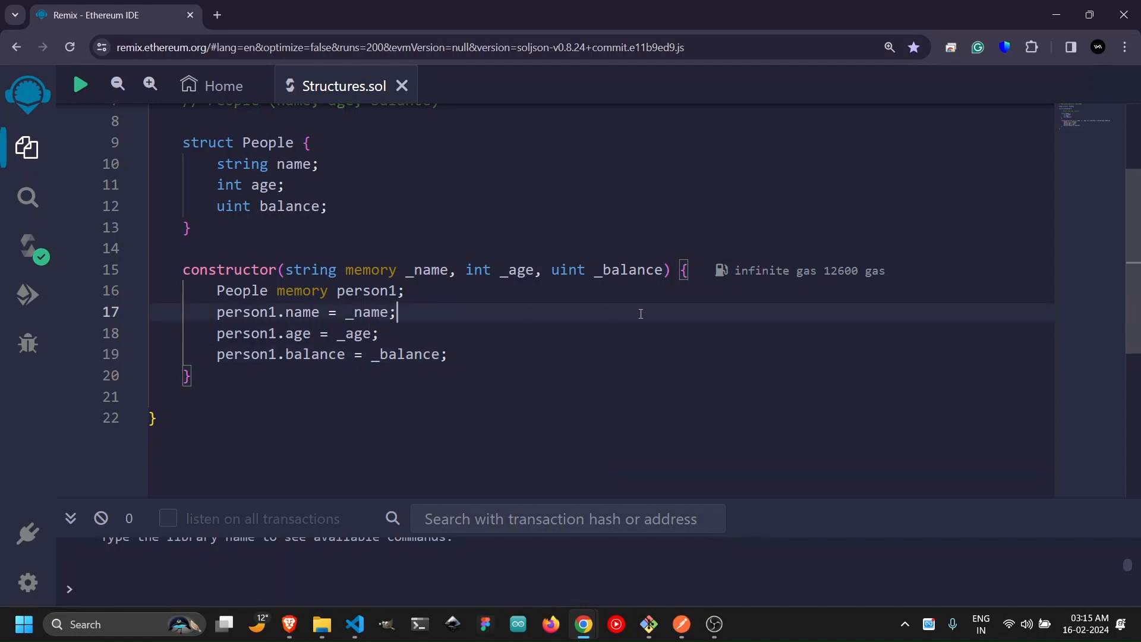
Write the createStruct signature taking string memory _name, int _age, uint _balance, public with returns().
{"action": "type", "text": "function createStruct(string memory _name, int _age, uint _balance) public returns()"}
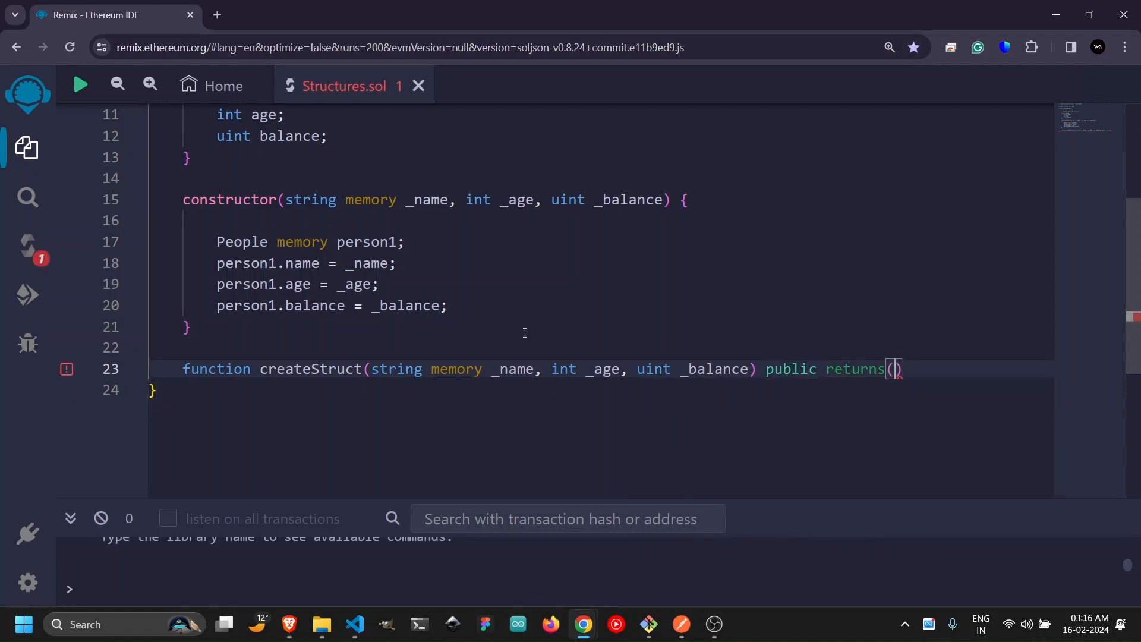
Scroll down the editor to the createStruct function below the constructor.
{"action": "scroll", "scroll_direction": "down", "scroll_amount": 3}
{"action": "type", "text": "\"John Travi"}
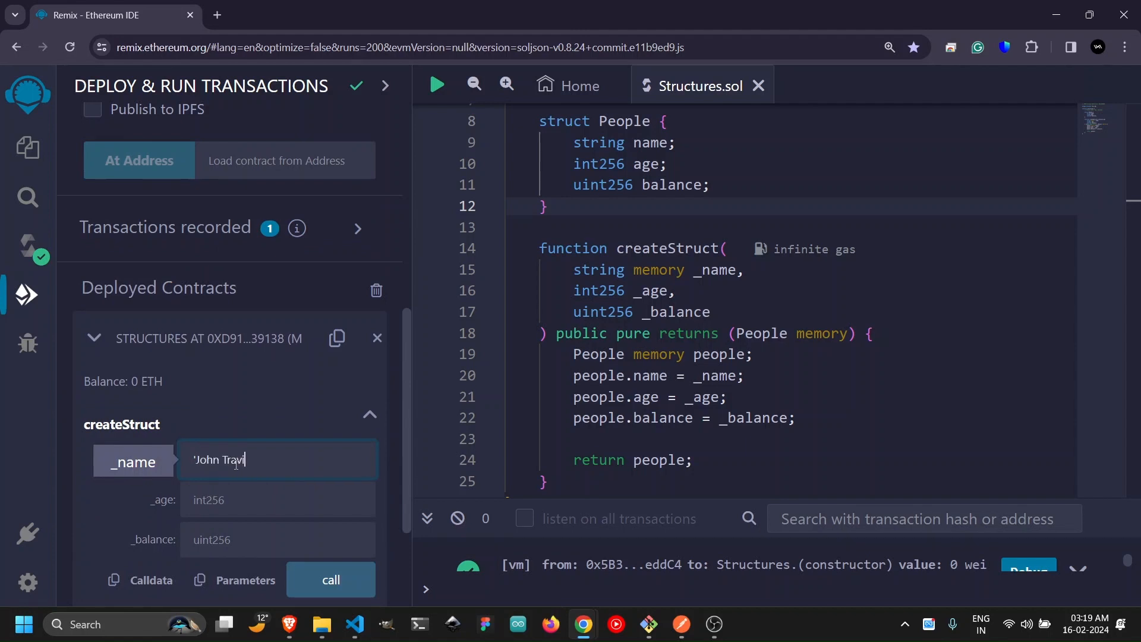
Enter John Travis, 45 and 780 as createStruct arguments and call it.
{"action": "left_click", "coordinate": [277, 499]}
{"action": "type", "text": "780"}
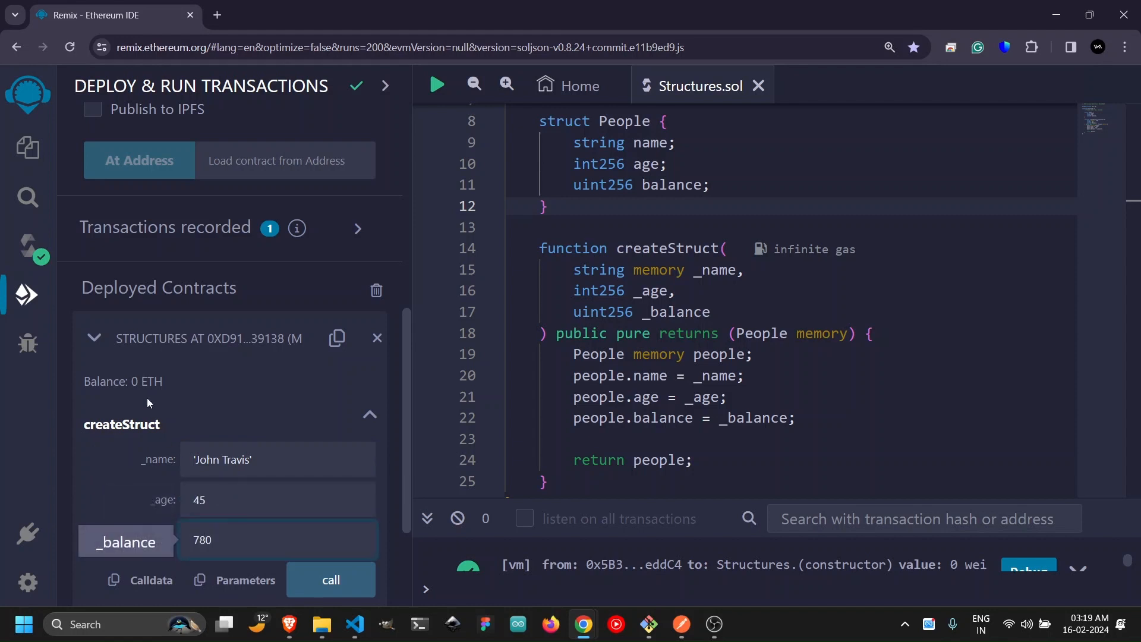
{"action": "left_click", "coordinate": [330, 580]}
{"action": "type", "text": "int amount;"}
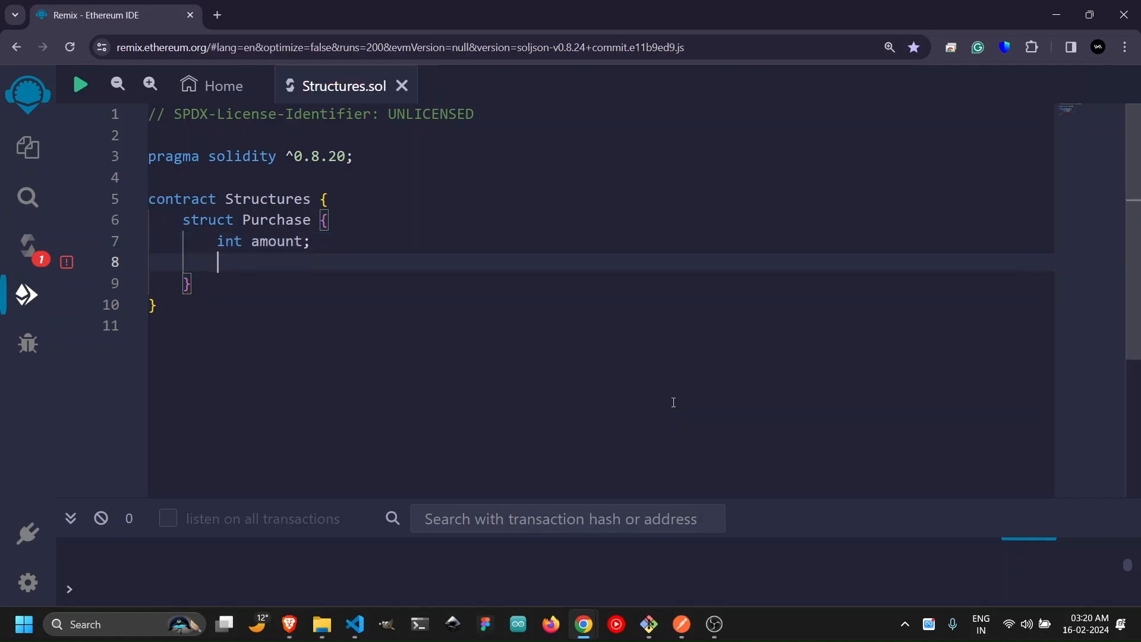
Add uint timestamp; //UNIX Timestamp as a field of the Purchase struct.
{"action": "type", "text": "uint timestamp; //UNIX Timestamp"}
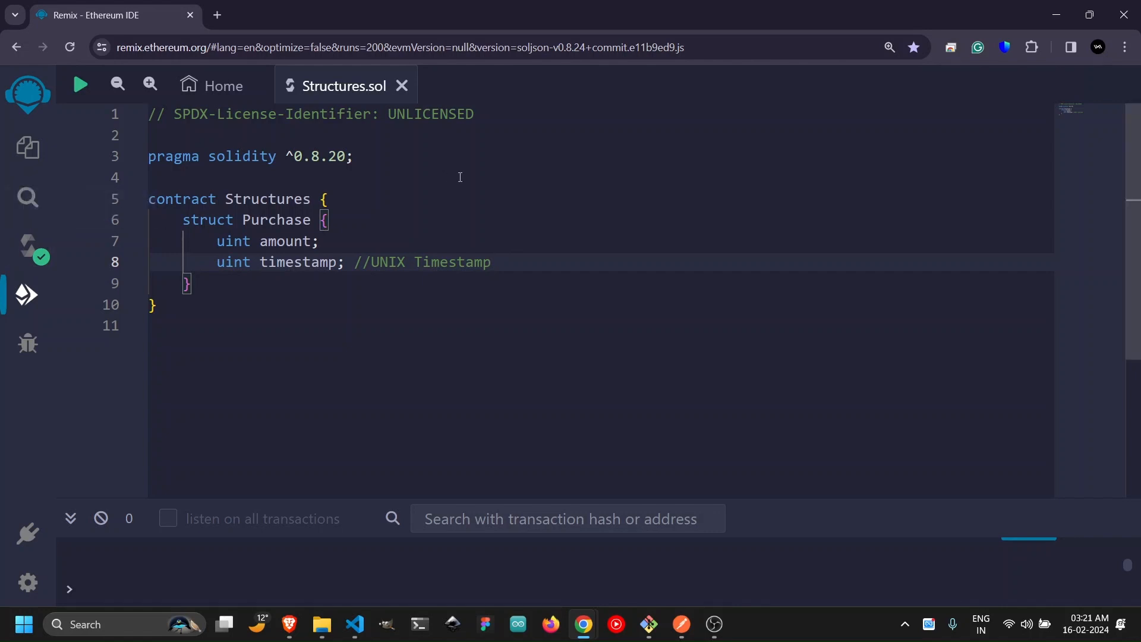
Start a new empty line below the timestamp field in Purchase.
{"action": "key", "text": "enter"}
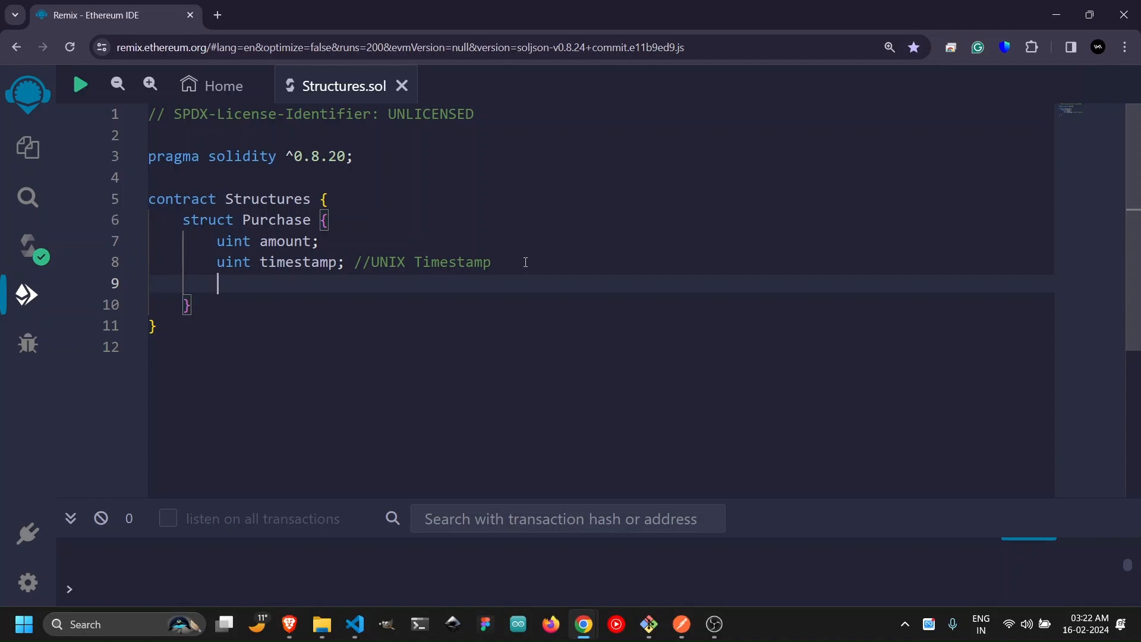
Add an address user; field to the Purchase struct.
{"action": "type", "text": "address user"}
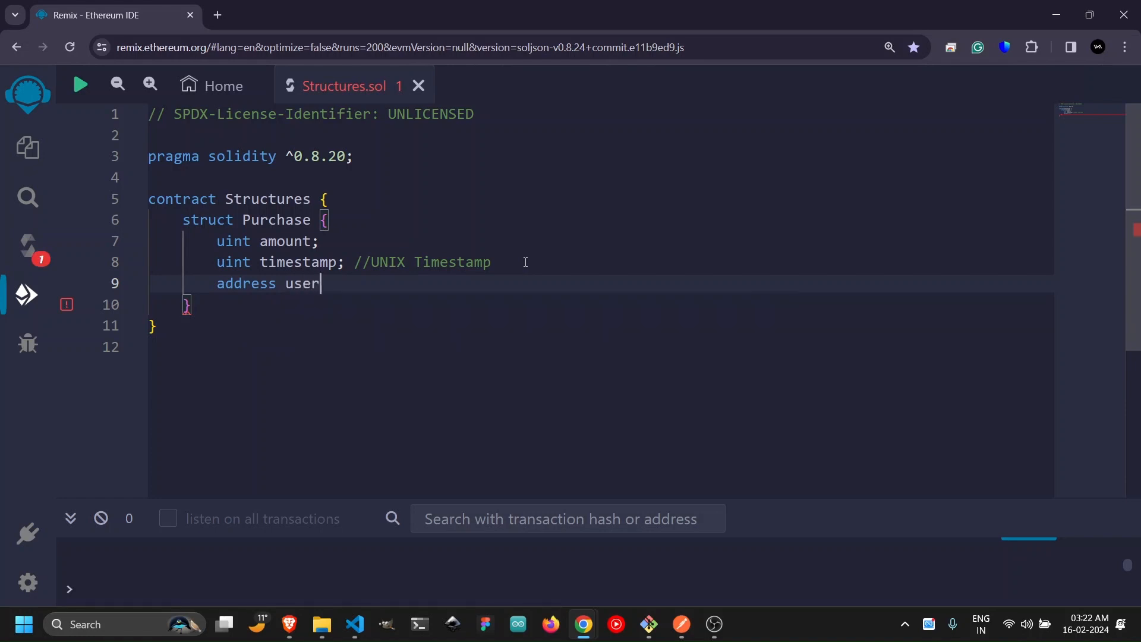
{"action": "type", "text": ";"}
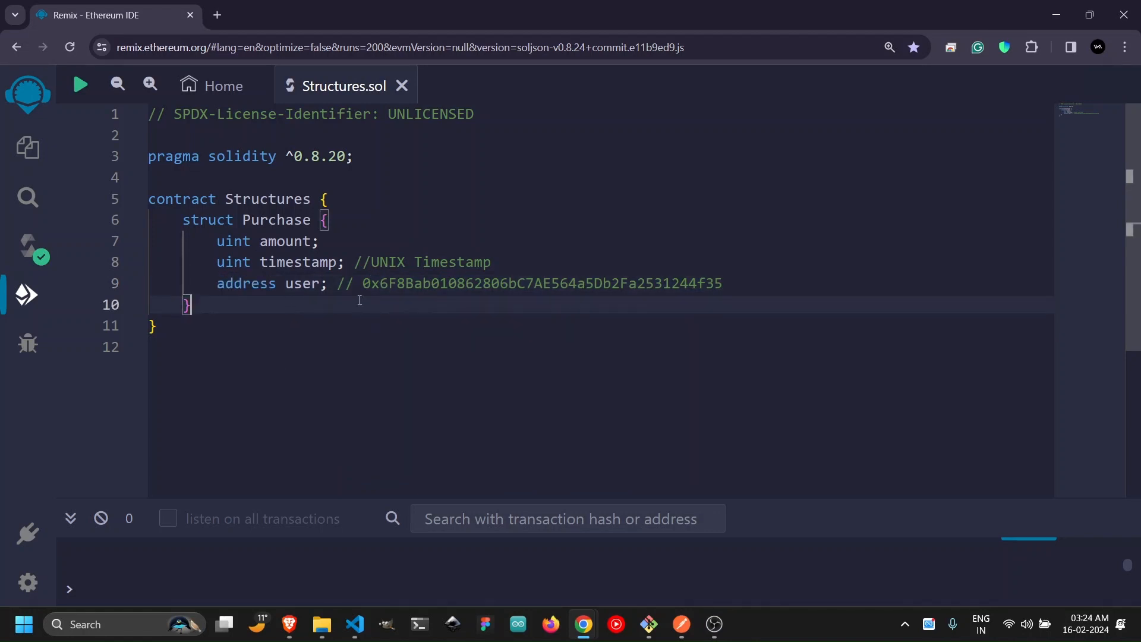
Write function makePurchase(uint _amount) public { with an // our logic comment in its body.
{"action": "type", "text": "fun"}
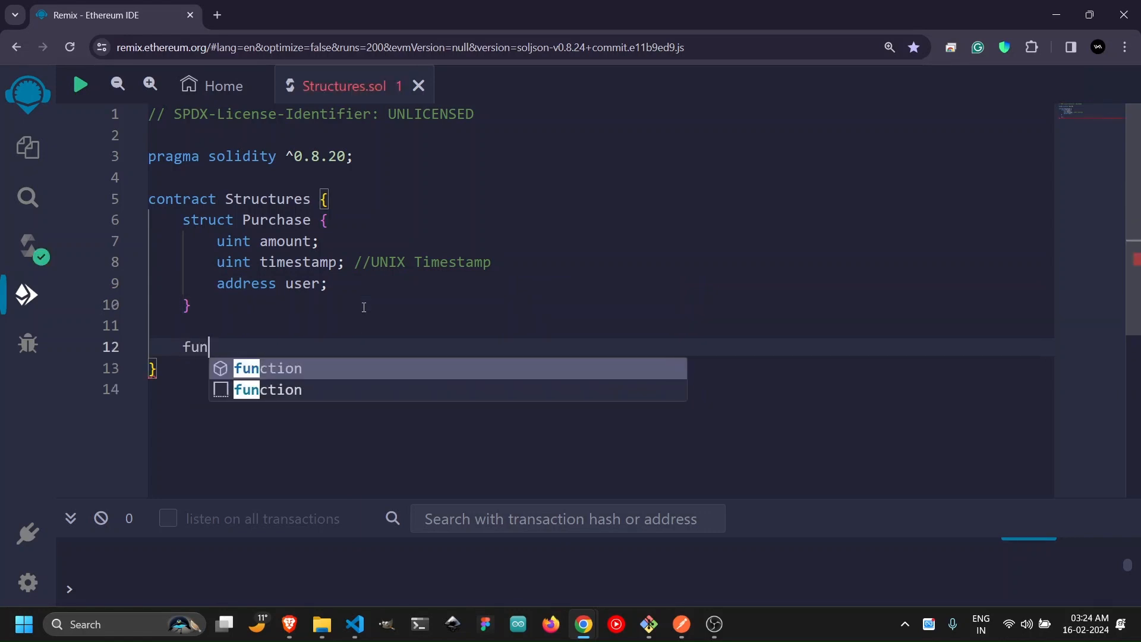
{"action": "type", "text": "ction makePurchase()"}
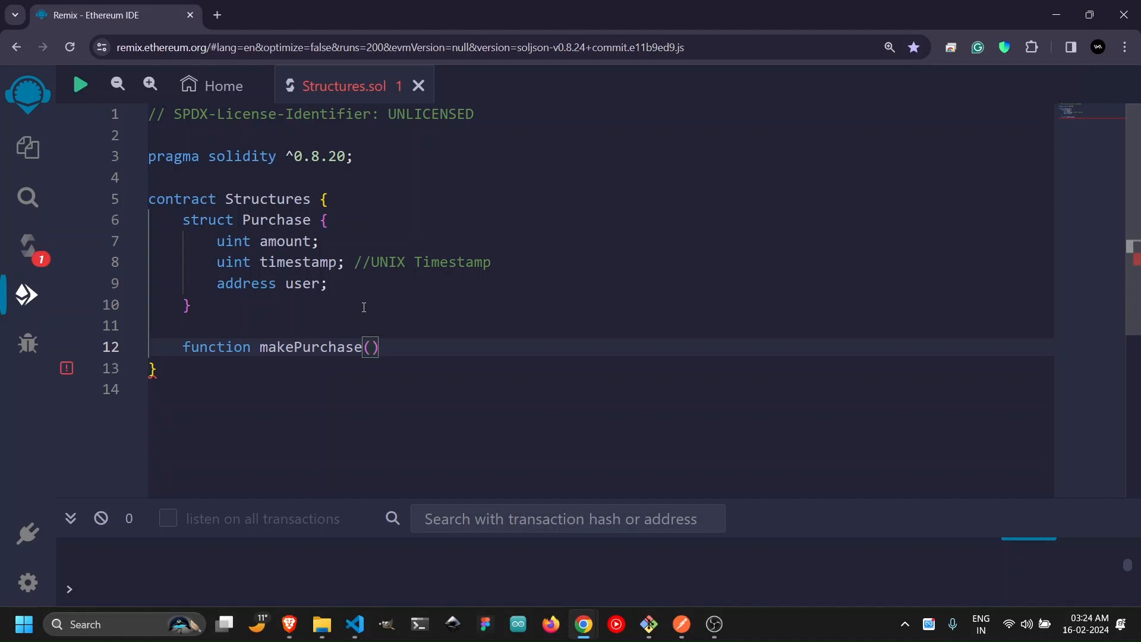
{"action": "type", "text": "uint _amount"}
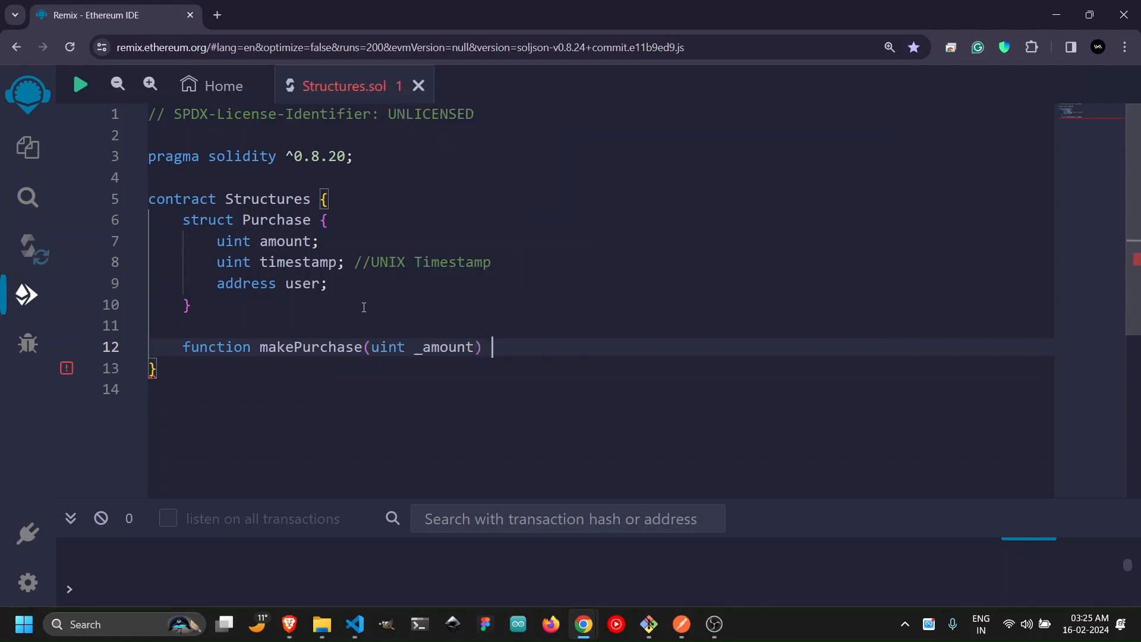
{"action": "type", "text": "public {"}
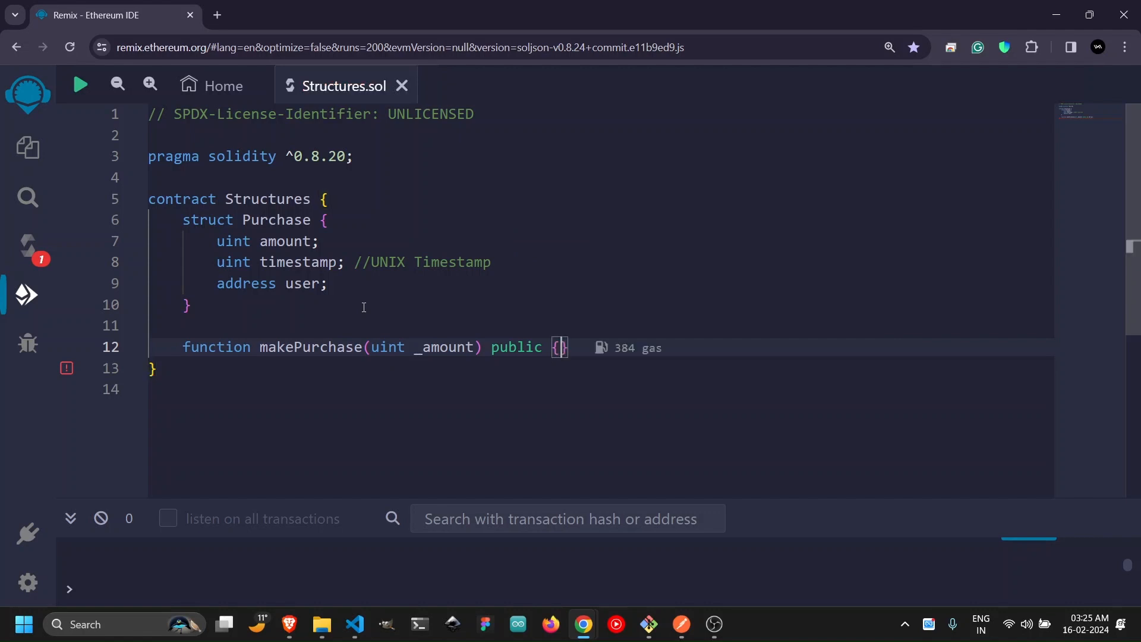
{"action": "type", "text": "// our logic goes here....."}
{"action": "type", "text": "purchase.user = msg.sender;"}
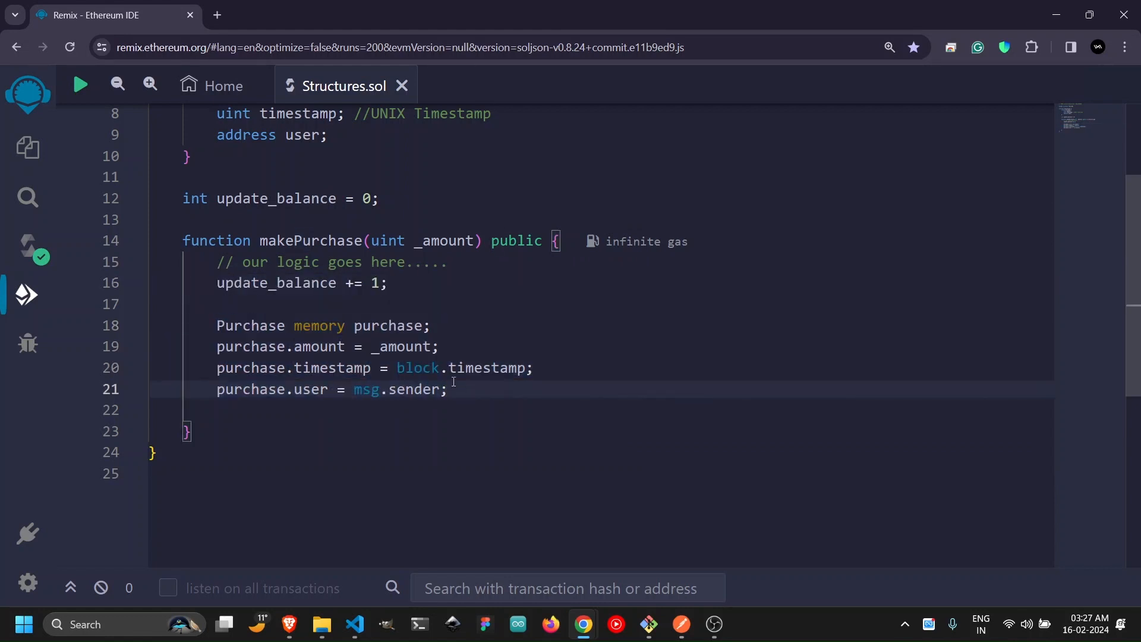
Highlight block.timestamp in the purchase assignment to explain it, then deselect it.
{"action": "double_click", "coordinate": [460, 367]}
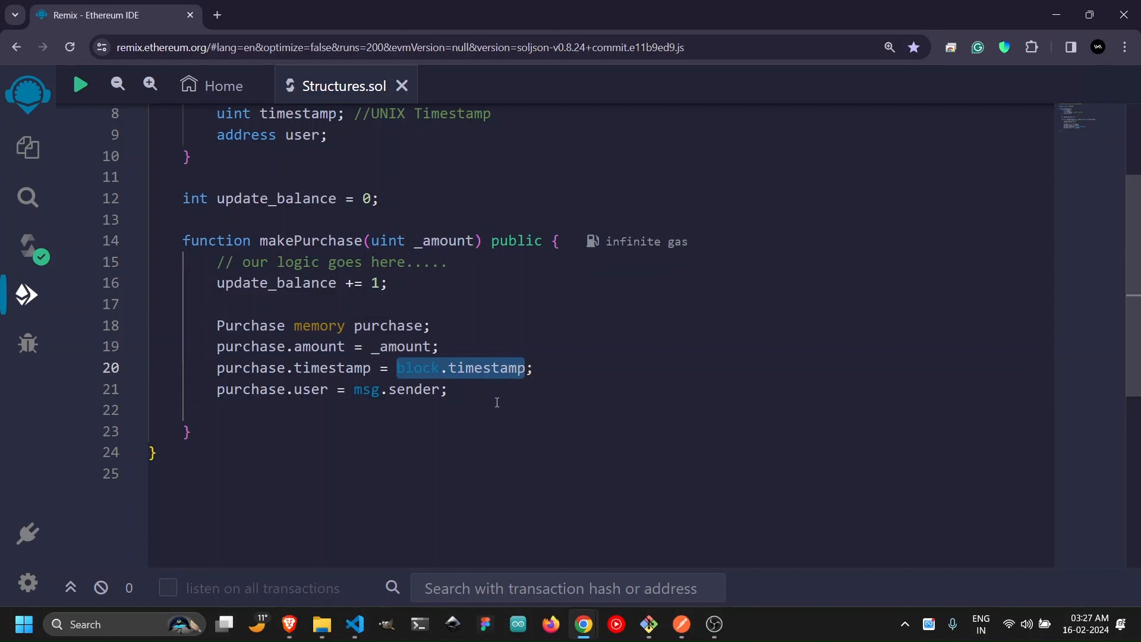
{"action": "left_click", "coordinate": [27, 295]}
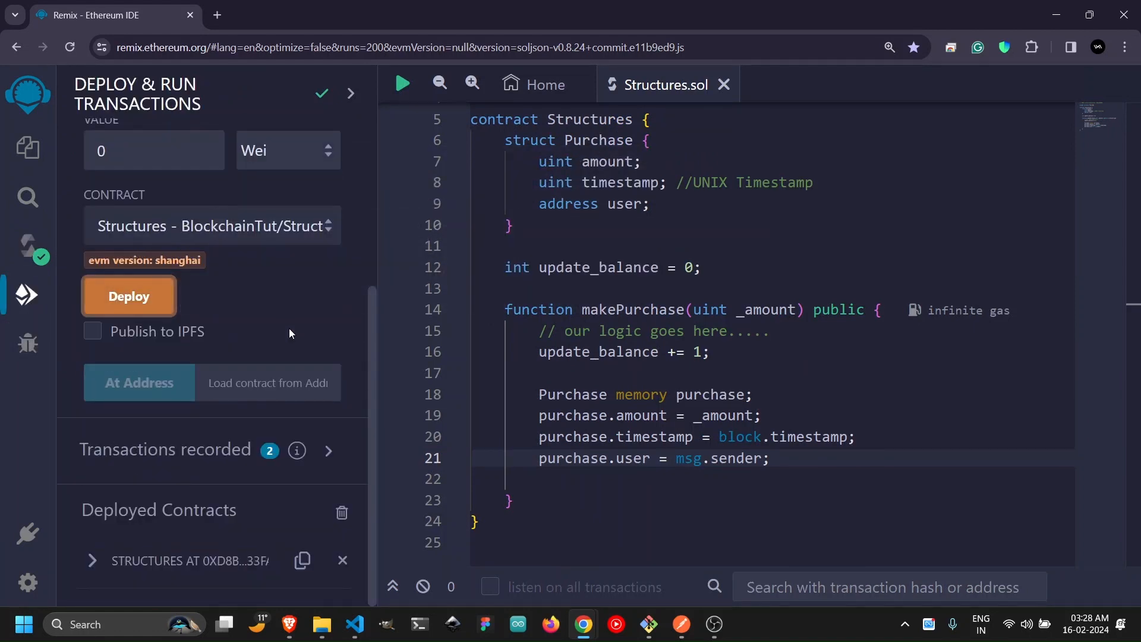